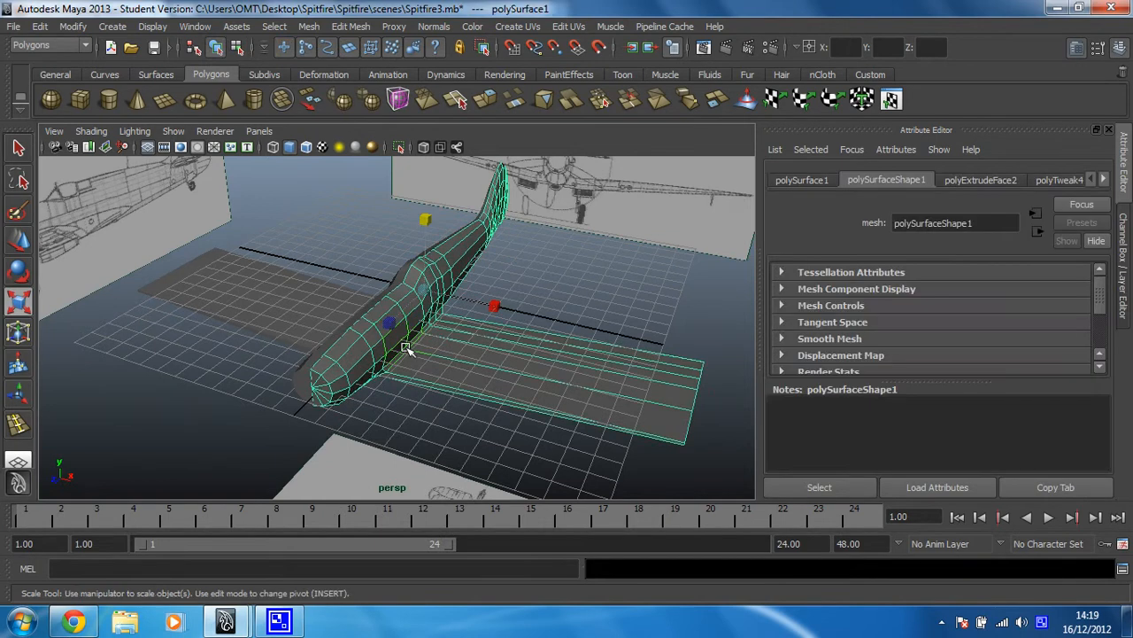
With the Select Tool, select only the wing mesh beside the Spitfire fuselage.
{"action": "left_click", "coordinate": [18, 163]}
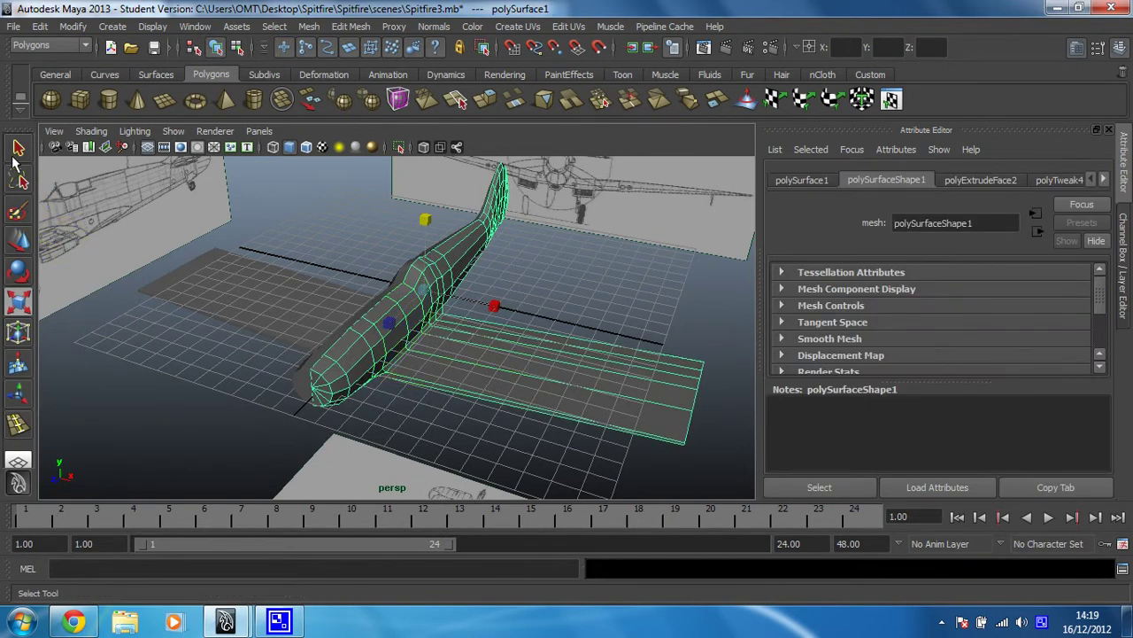
{"action": "left_click", "coordinate": [482, 344]}
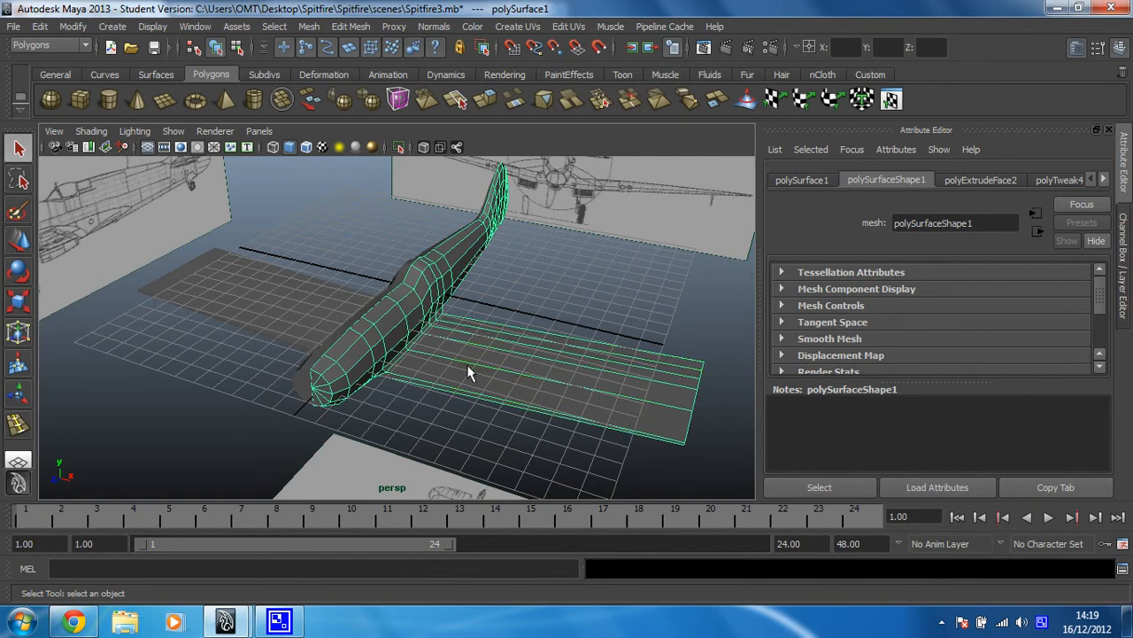
{"action": "mouse_move", "coordinate": [459, 344]}
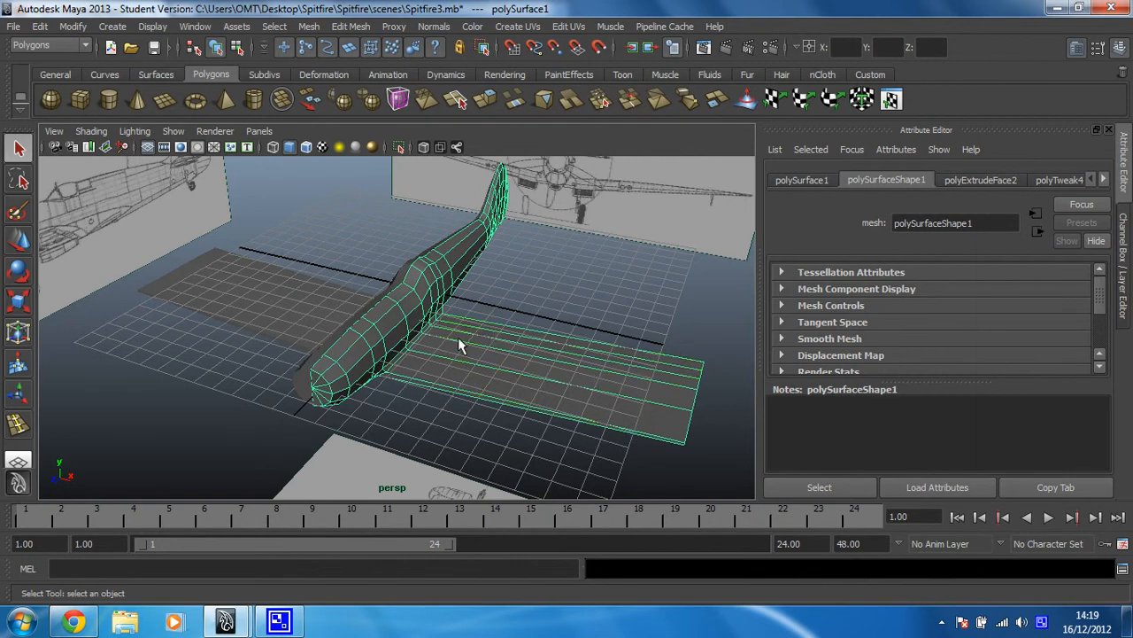
{"action": "mouse_move", "coordinate": [434, 301]}
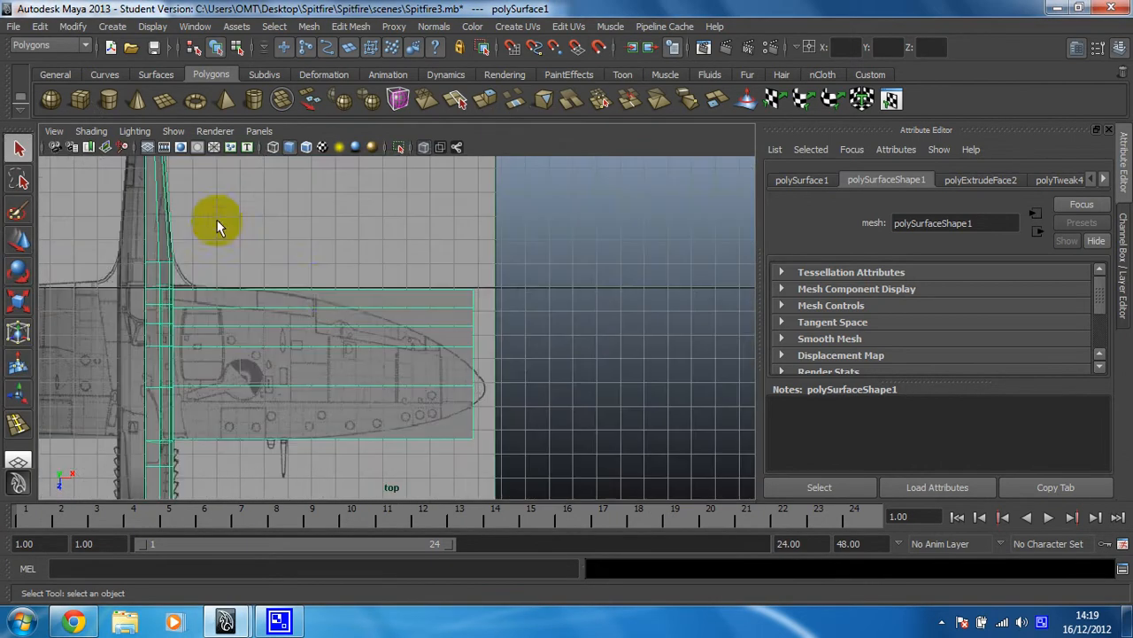
Pan the top view to centre the wing and switch its mesh to Vertex component mode.
{"action": "left_click_drag", "start_coordinate": [219, 227], "coordinate": [450, 244]}
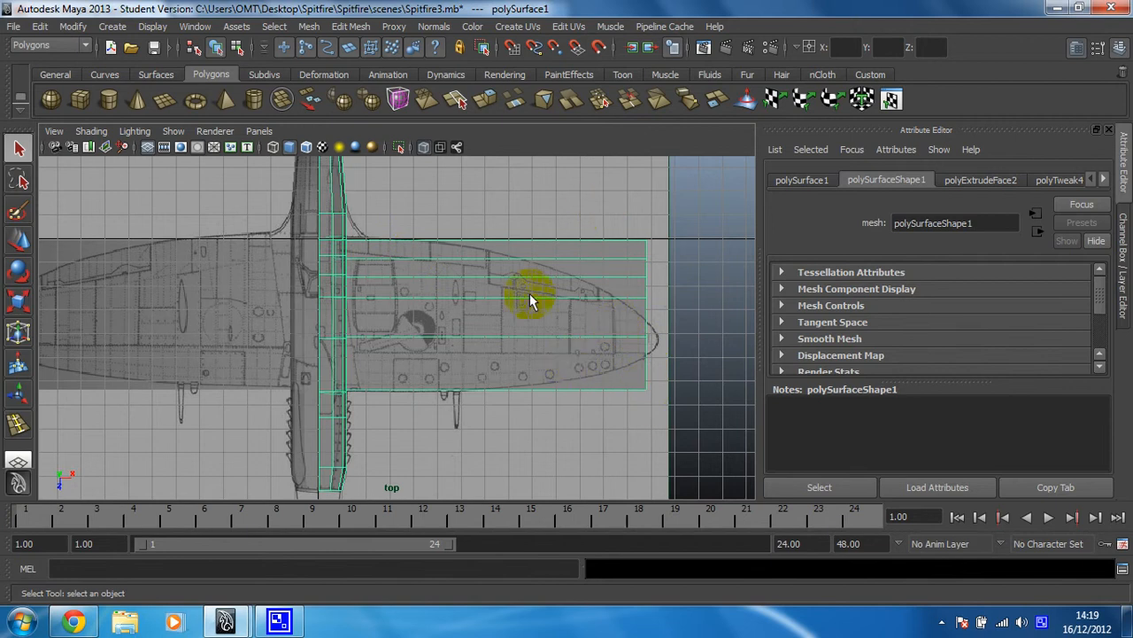
{"action": "mouse_move", "coordinate": [634, 323]}
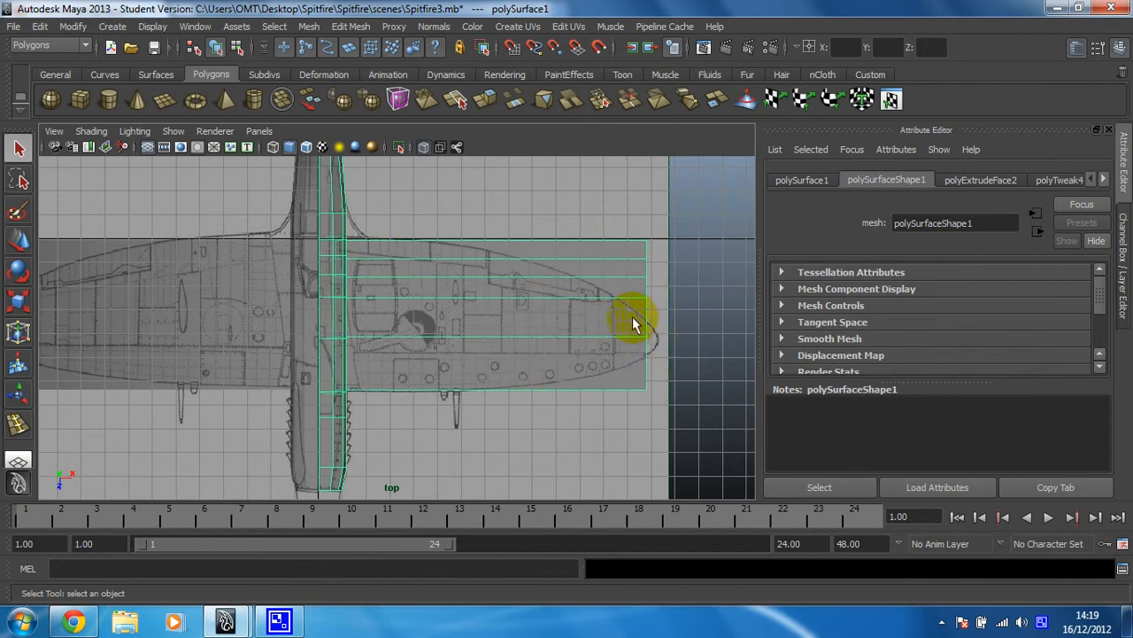
{"action": "mouse_move", "coordinate": [434, 340]}
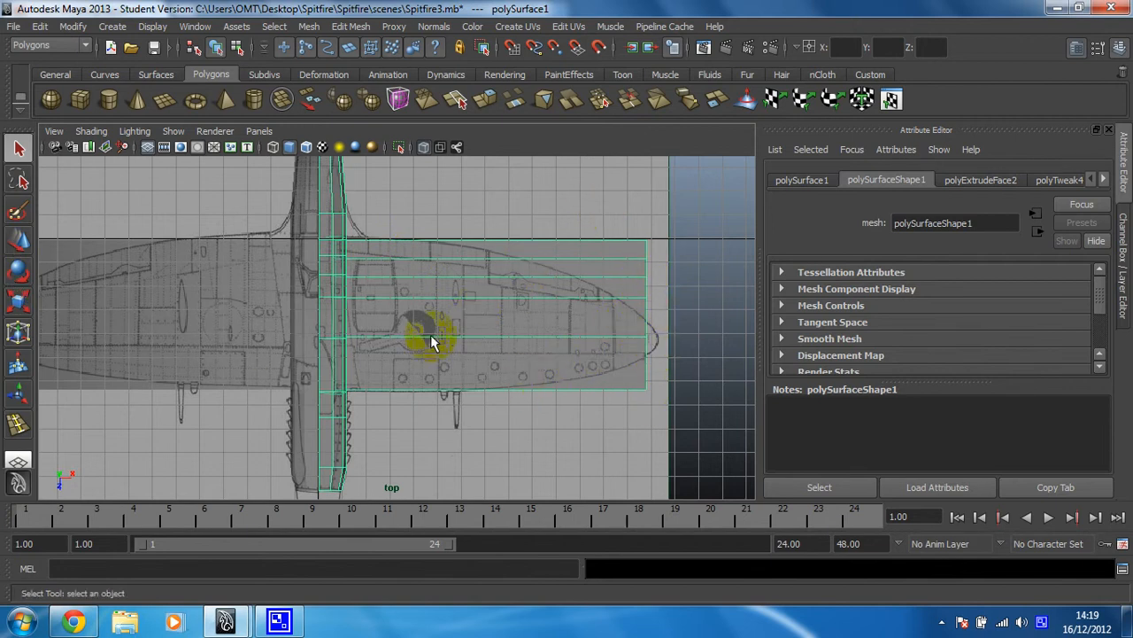
{"action": "right_click", "coordinate": [434, 340]}
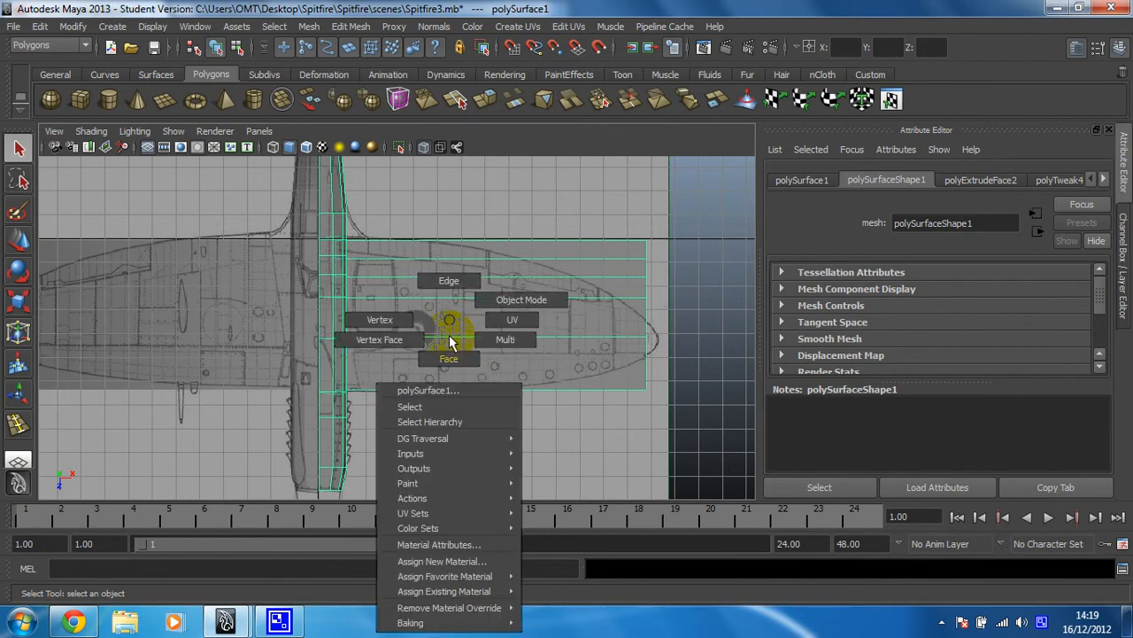
{"action": "mouse_move", "coordinate": [379, 319]}
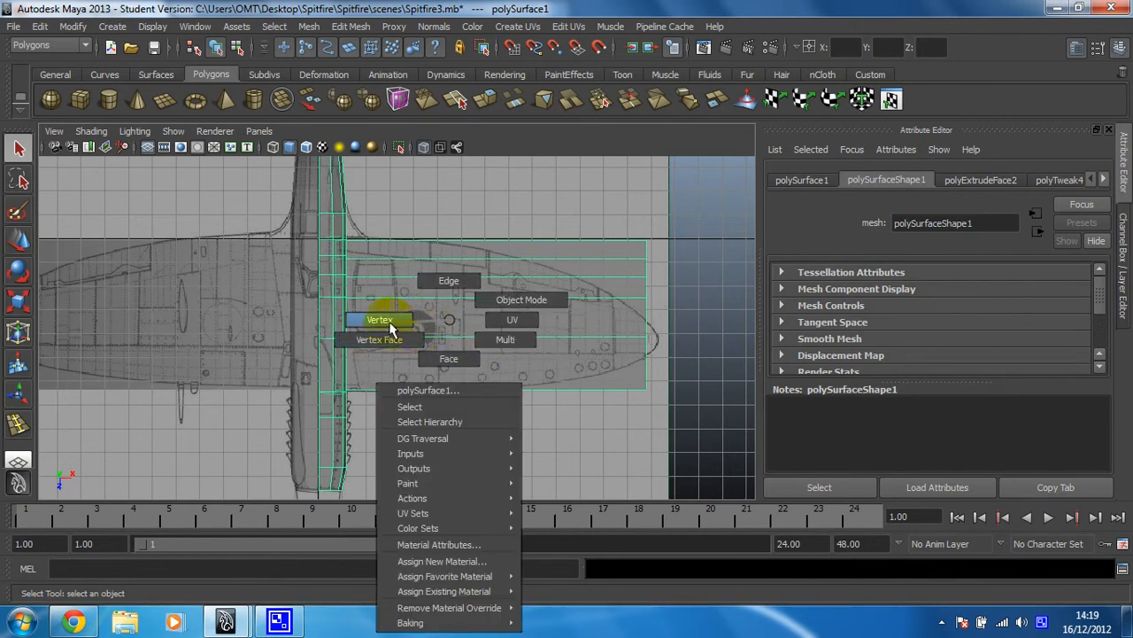
{"action": "left_click", "coordinate": [379, 319]}
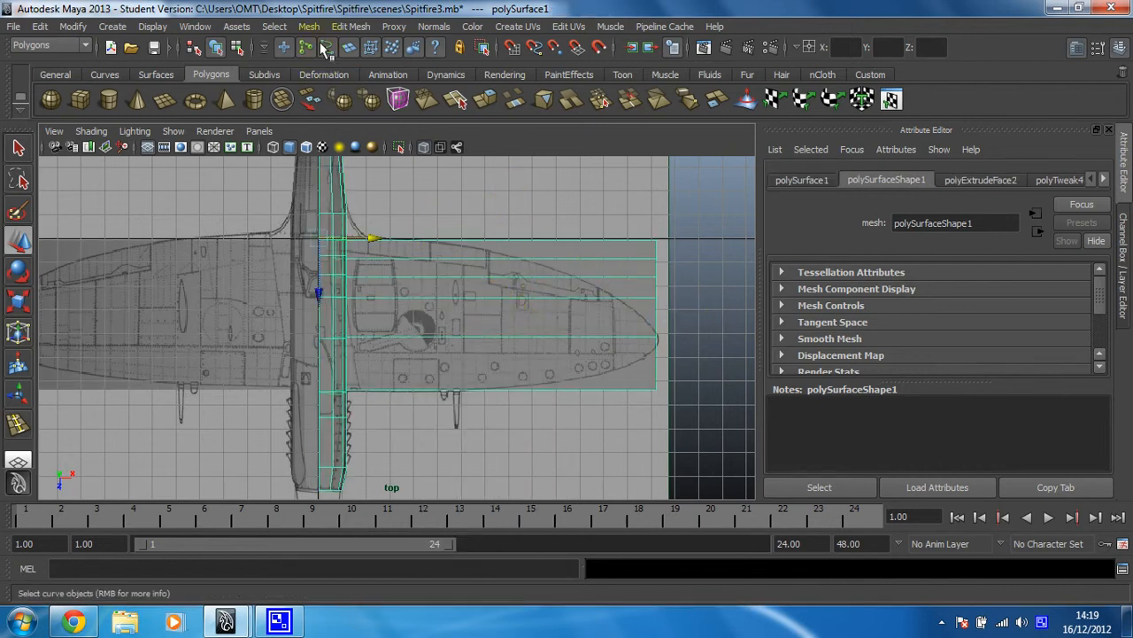
Use the Insert Edge Loop Tool to add four vertical edge loops across the wing, from tip inward.
{"action": "left_click", "coordinate": [350, 27]}
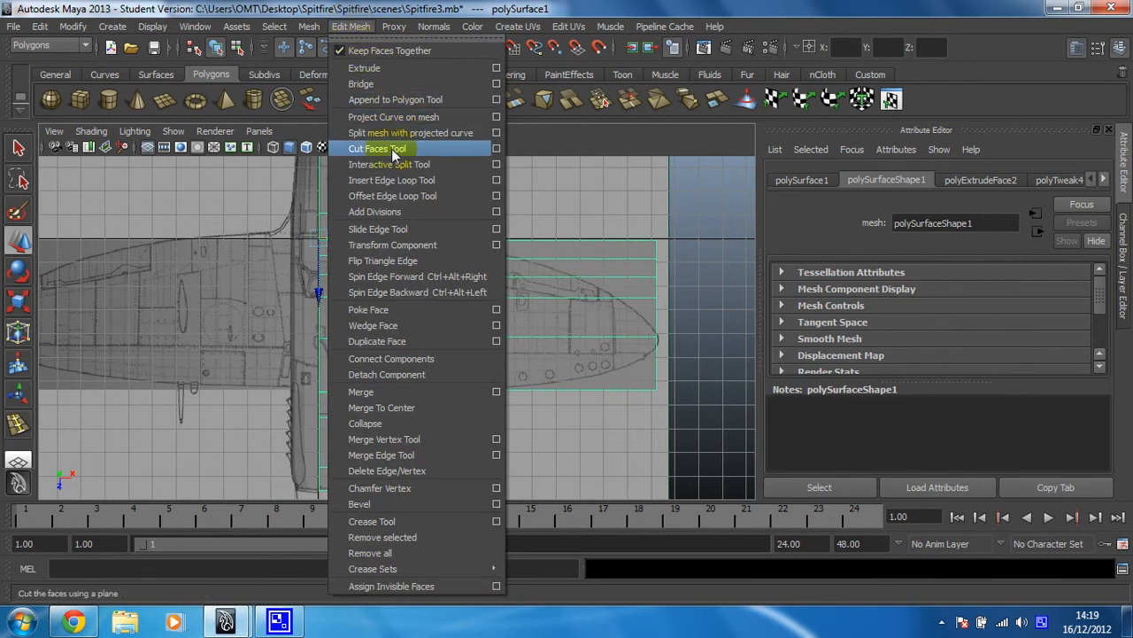
{"action": "left_click", "coordinate": [391, 181]}
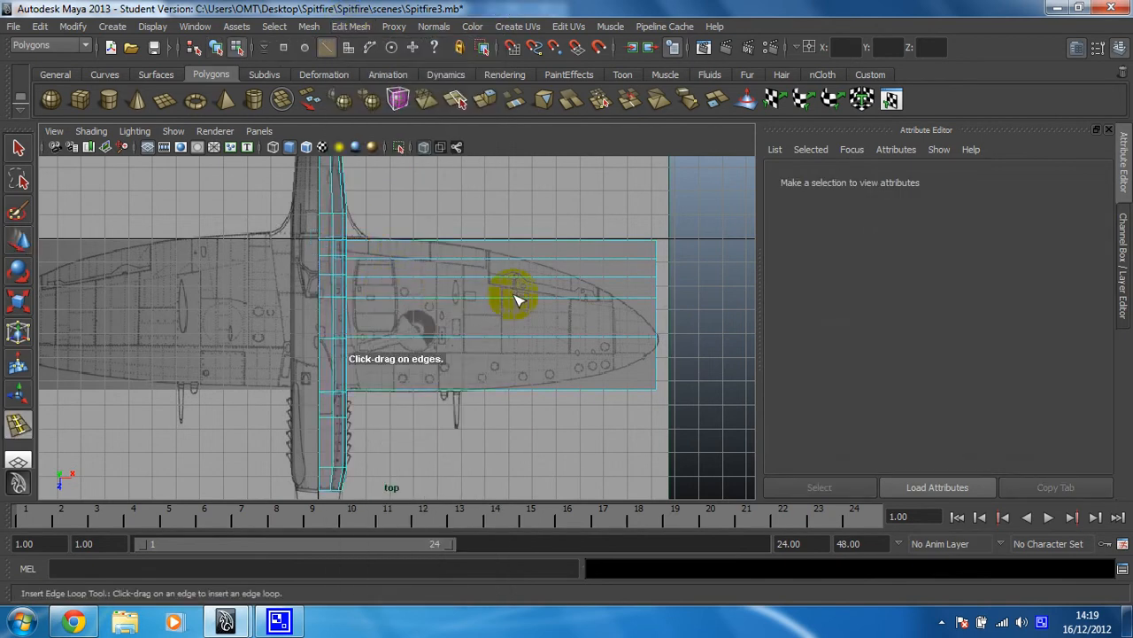
{"action": "mouse_move", "coordinate": [652, 304]}
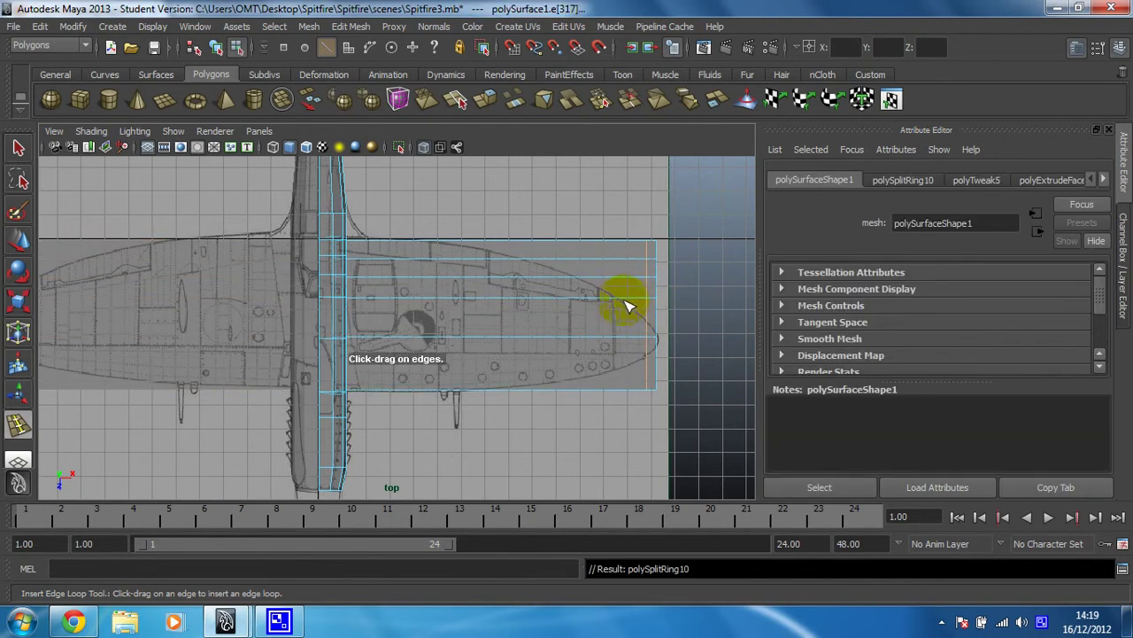
{"action": "left_click", "coordinate": [634, 304]}
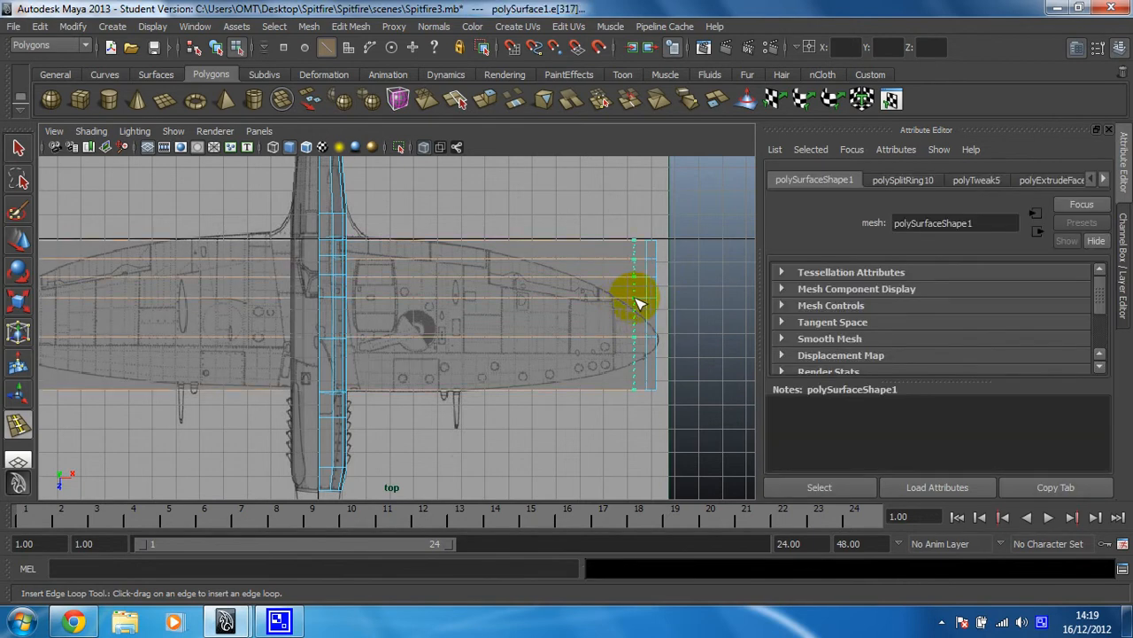
{"action": "left_click", "coordinate": [634, 310]}
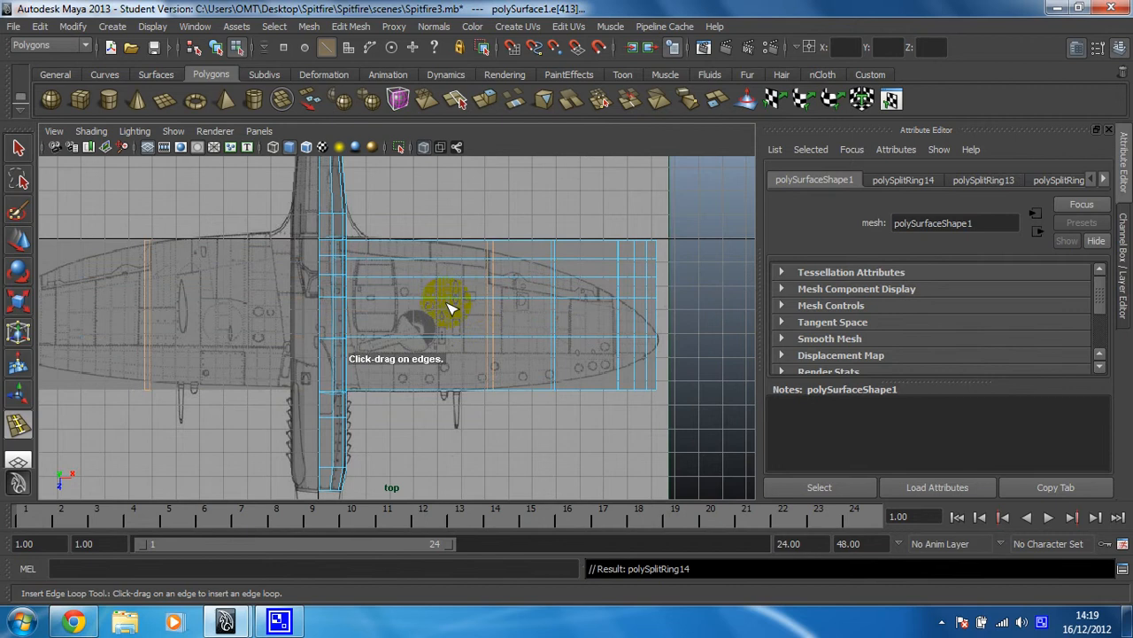
{"action": "mouse_move", "coordinate": [355, 239]}
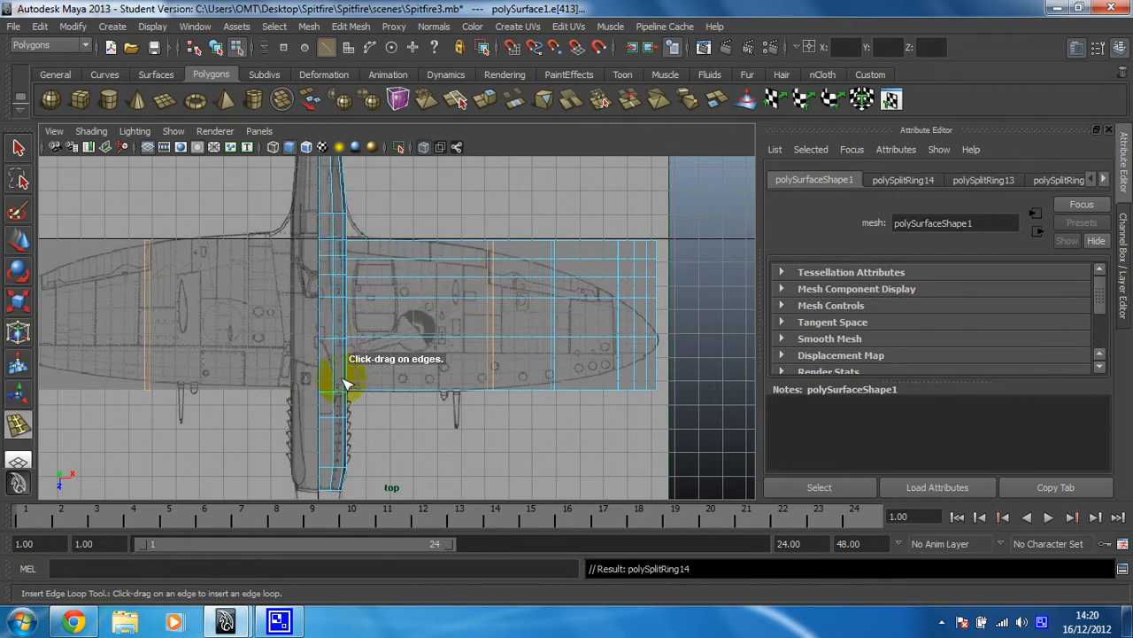
{"action": "mouse_move", "coordinate": [503, 256]}
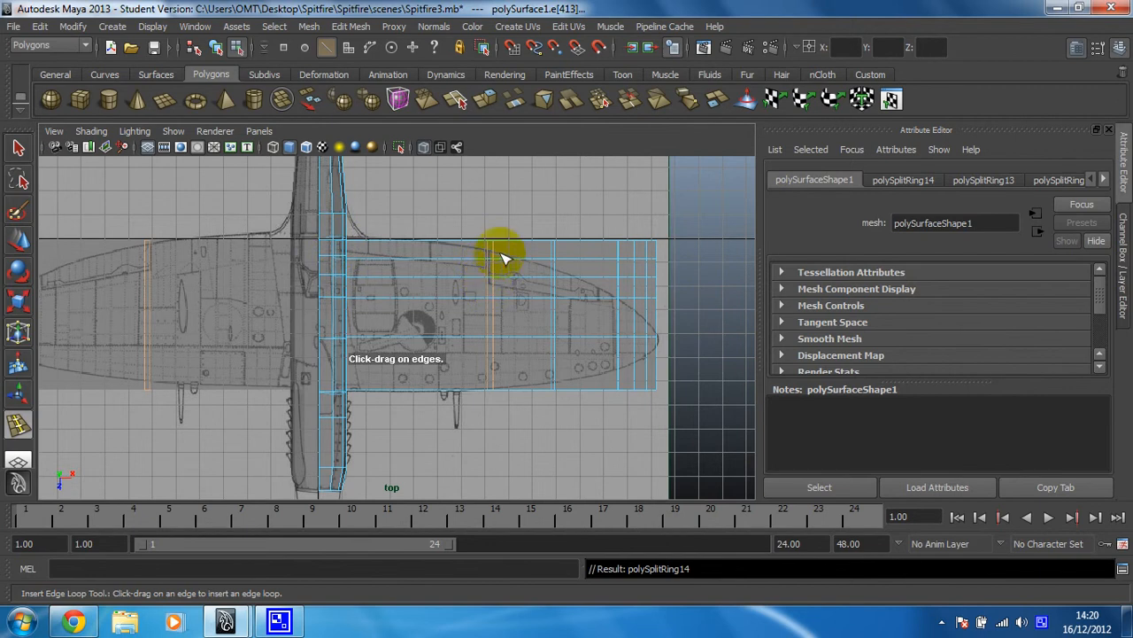
{"action": "mouse_move", "coordinate": [457, 269]}
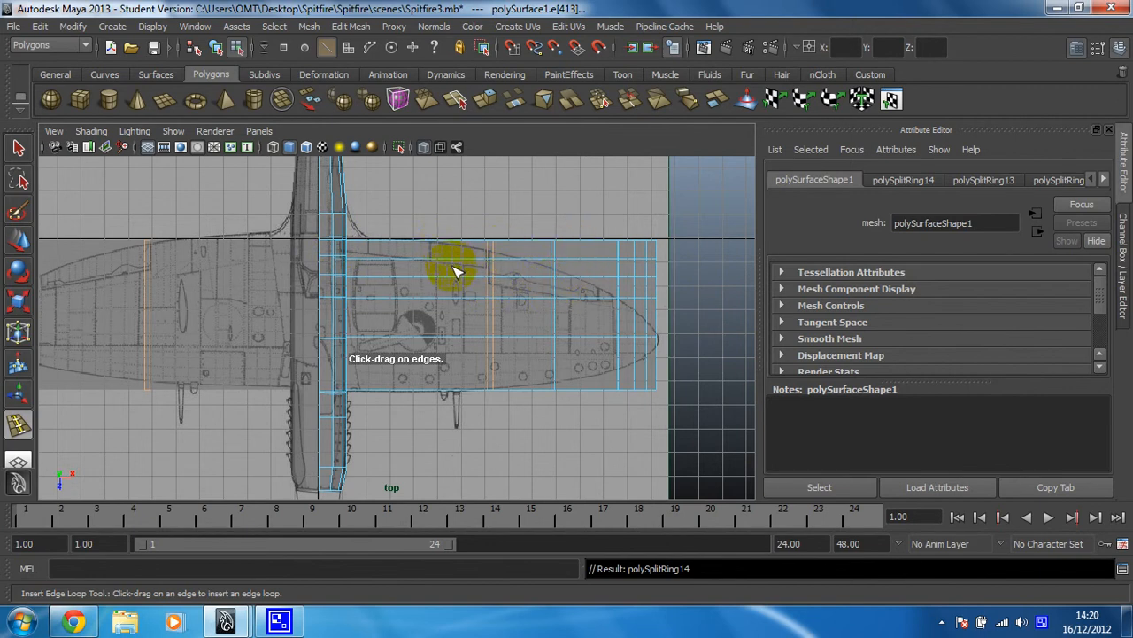
{"action": "left_click", "coordinate": [441, 257]}
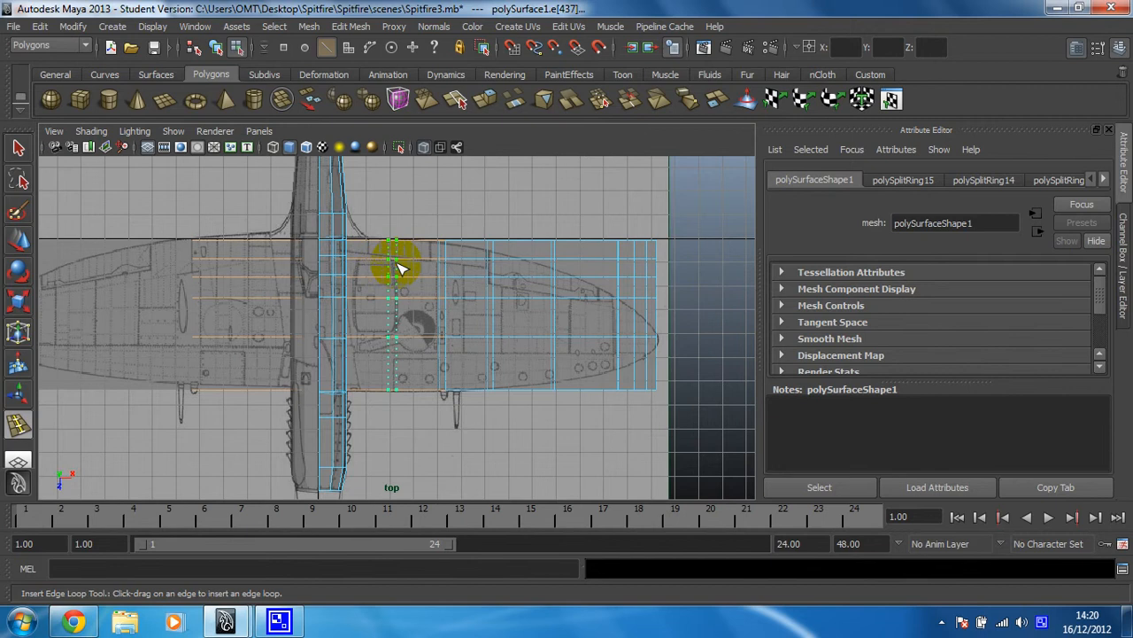
{"action": "left_click", "coordinate": [392, 269]}
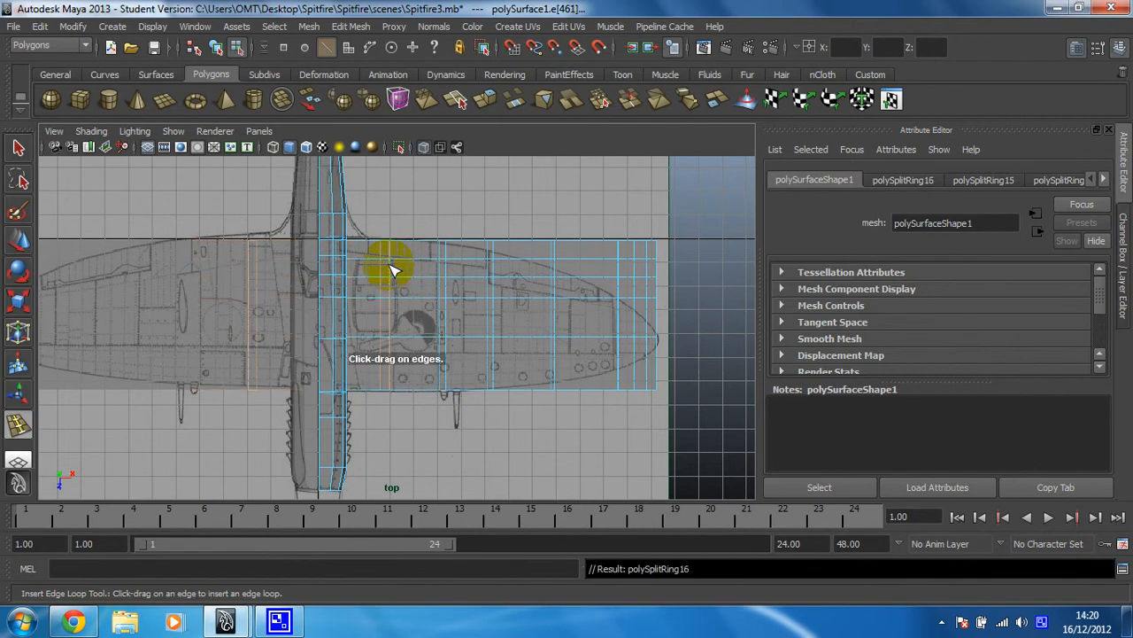
{"action": "mouse_move", "coordinate": [372, 244]}
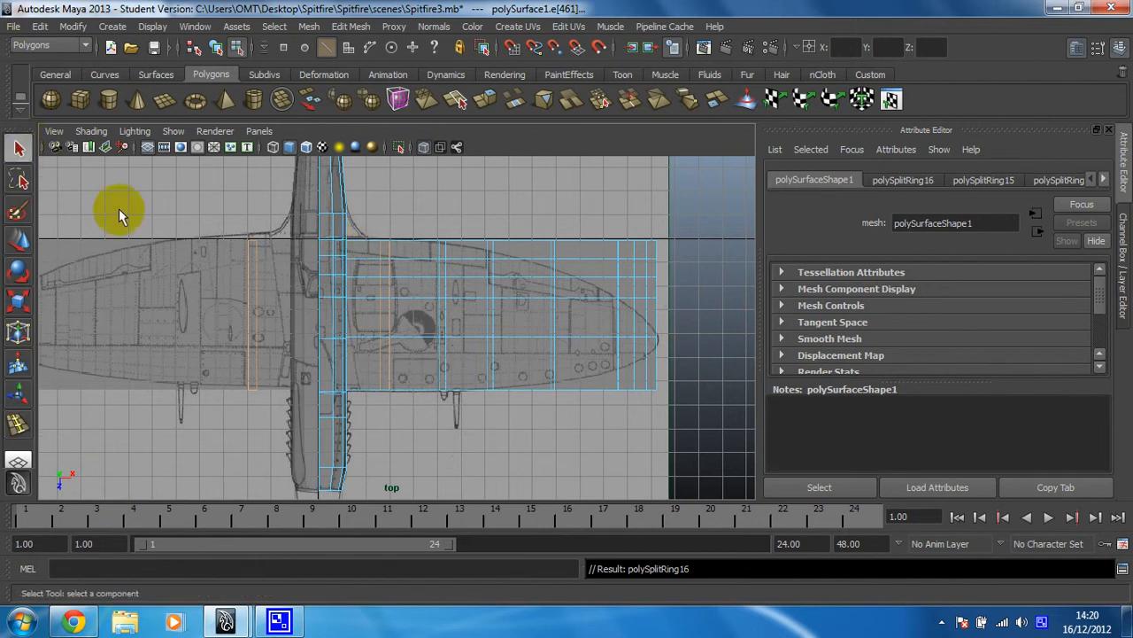
In Vertex mode, marquee a vertex column, scale it flat along X, and select the next column.
{"action": "right_click", "coordinate": [471, 279]}
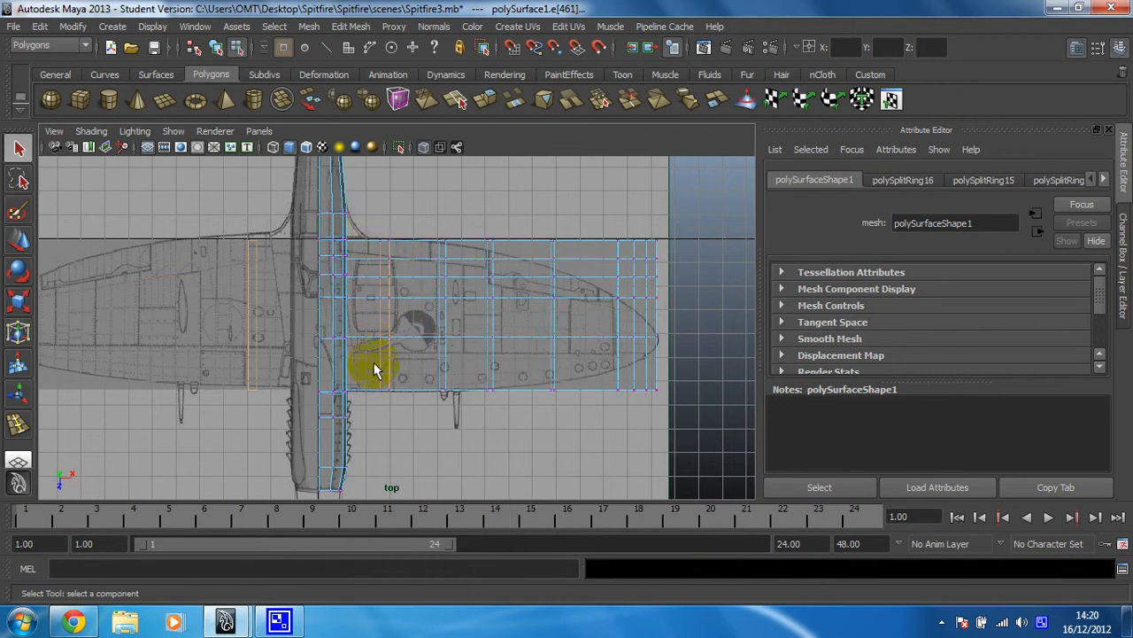
{"action": "left_click", "coordinate": [266, 257]}
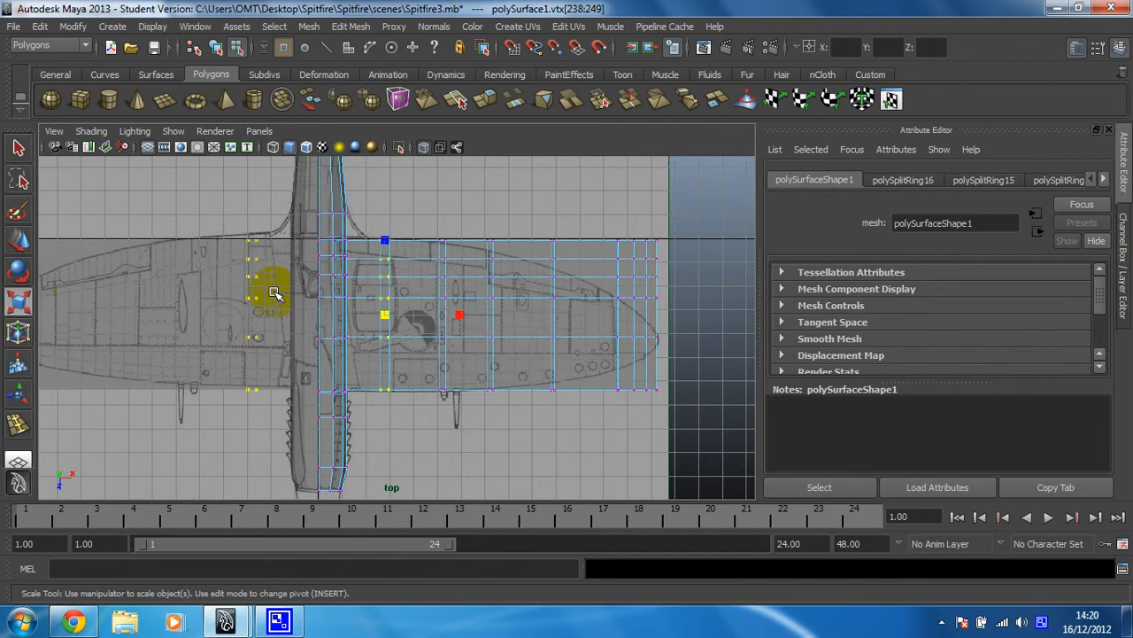
{"action": "left_click_drag", "start_coordinate": [274, 292], "coordinate": [399, 319]}
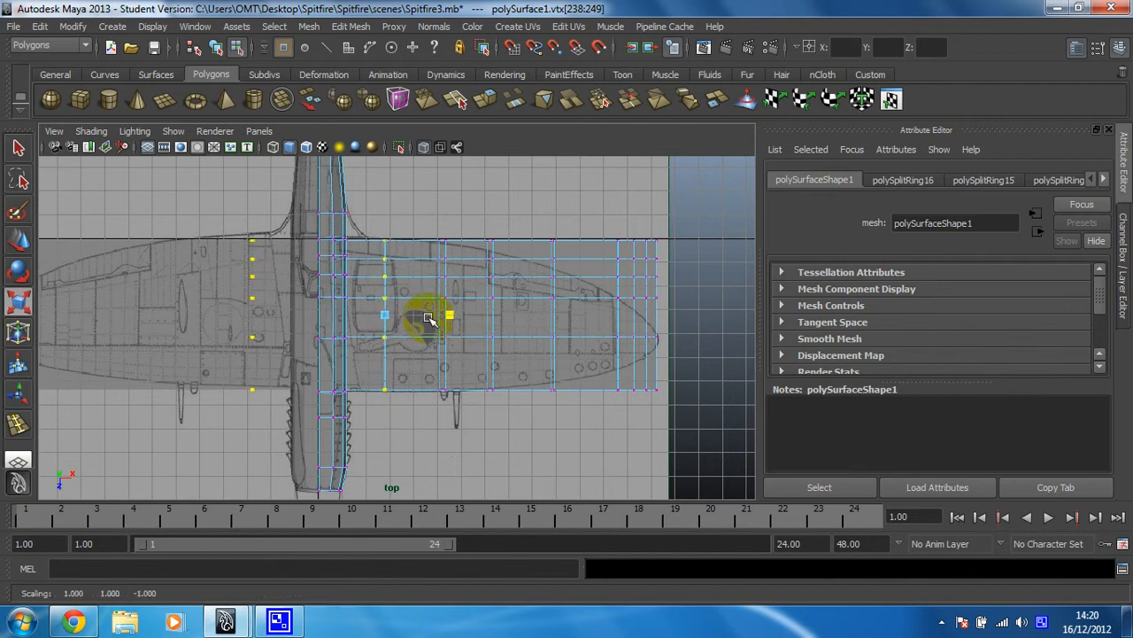
{"action": "left_click_drag", "start_coordinate": [429, 317], "coordinate": [460, 315]}
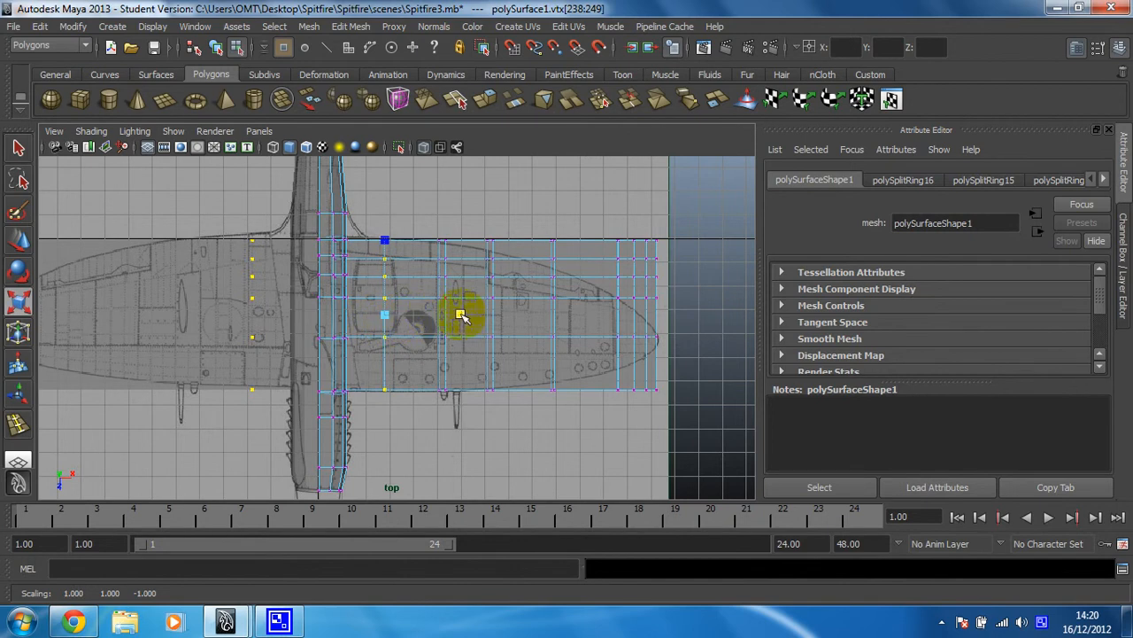
{"action": "left_click_drag", "start_coordinate": [461, 315], "coordinate": [386, 318]}
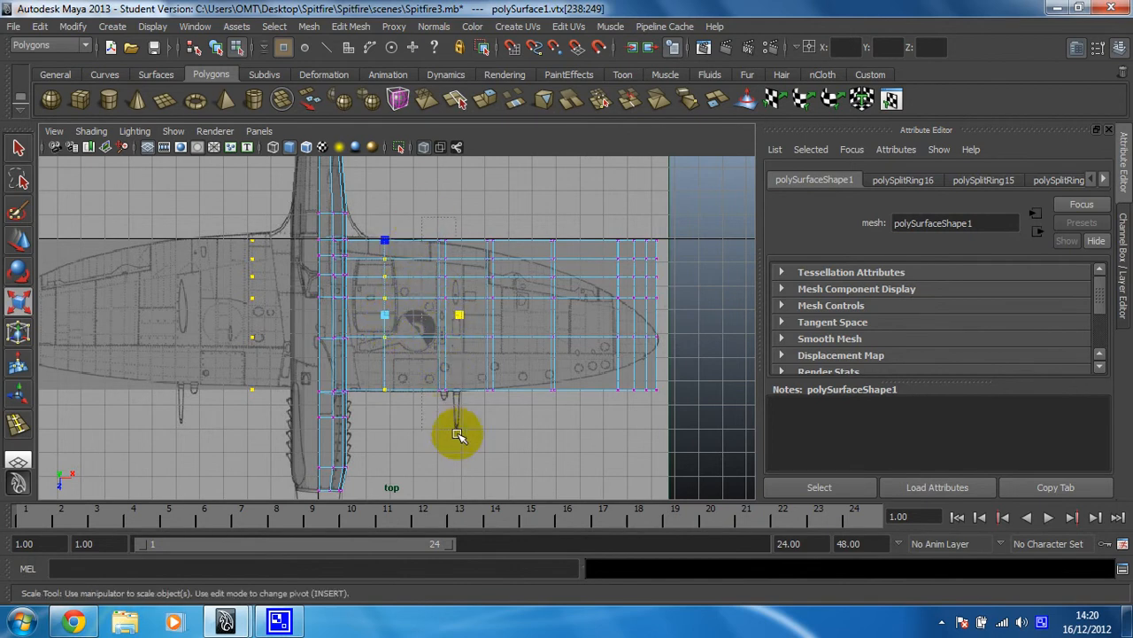
{"action": "left_click_drag", "start_coordinate": [459, 434], "coordinate": [459, 315]}
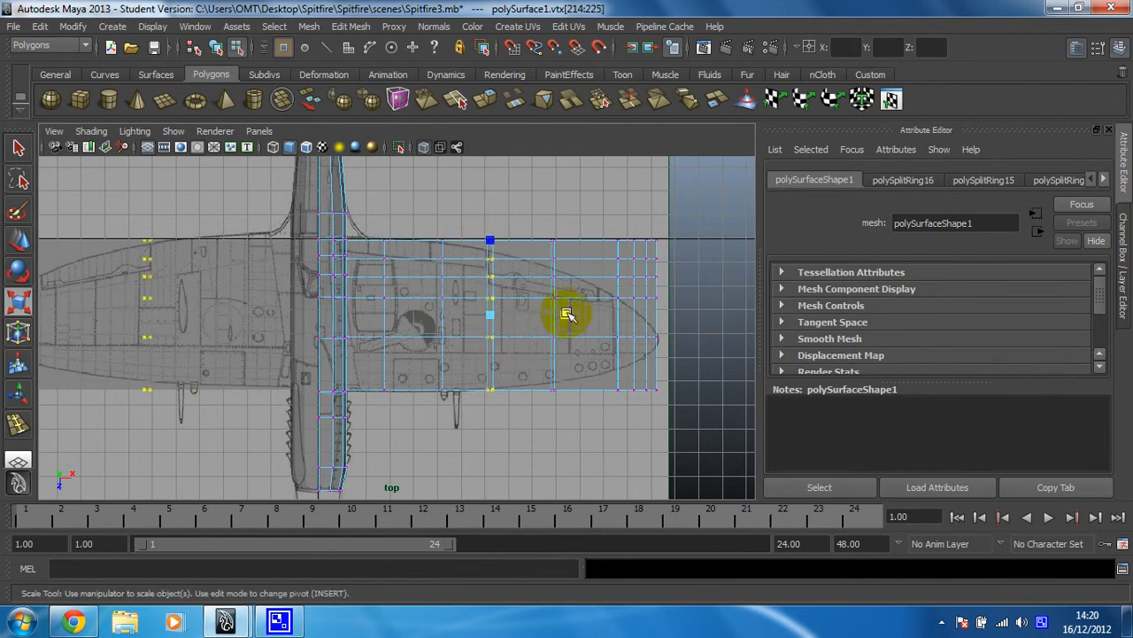
Scale the next vertex column flat along X with the red scale handle.
{"action": "left_click_drag", "start_coordinate": [566, 316], "coordinate": [527, 322]}
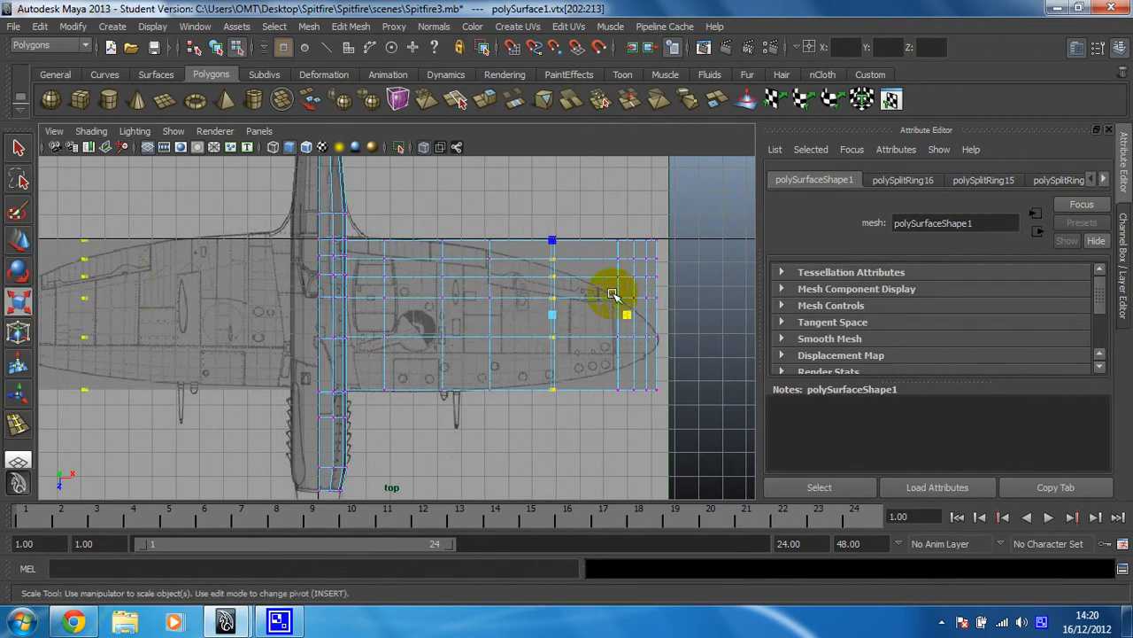
{"action": "left_click_drag", "start_coordinate": [616, 292], "coordinate": [552, 322]}
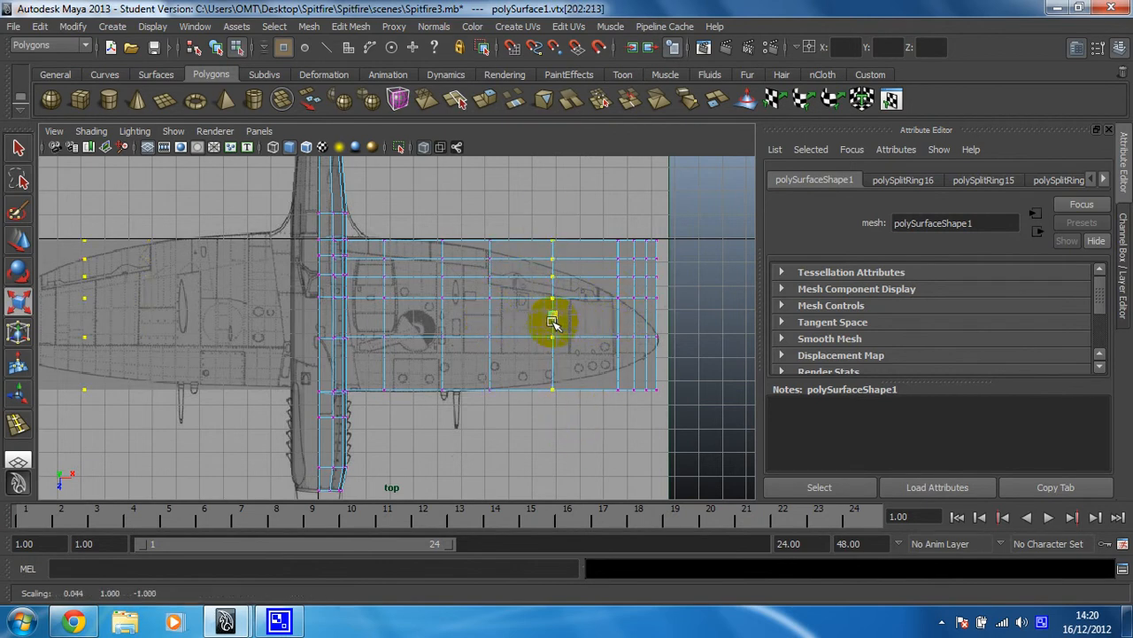
{"action": "left_click_drag", "start_coordinate": [552, 319], "coordinate": [476, 315]}
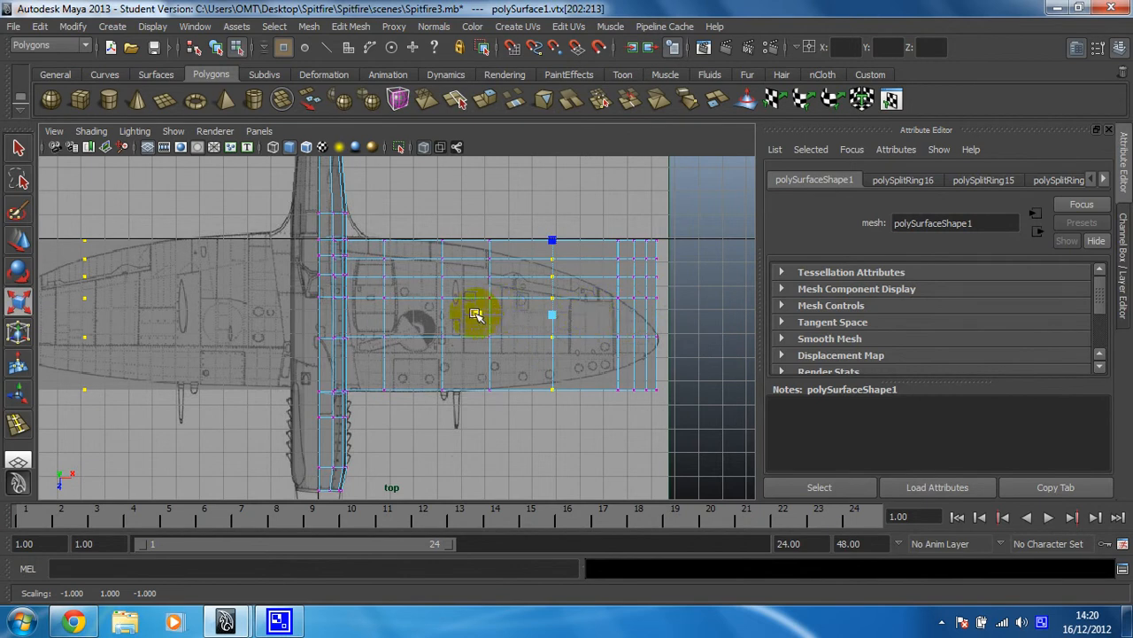
{"action": "left_click_drag", "start_coordinate": [477, 316], "coordinate": [547, 319]}
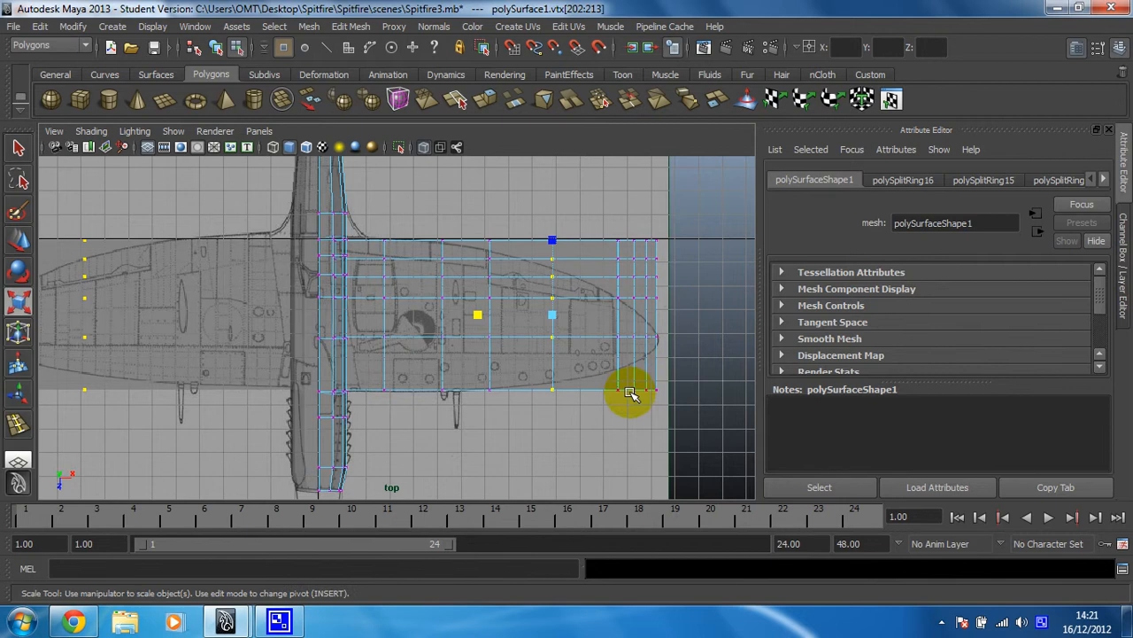
Select the wing-tip vertex column and scale it flat along X as well.
{"action": "left_click_drag", "start_coordinate": [633, 393], "coordinate": [683, 318]}
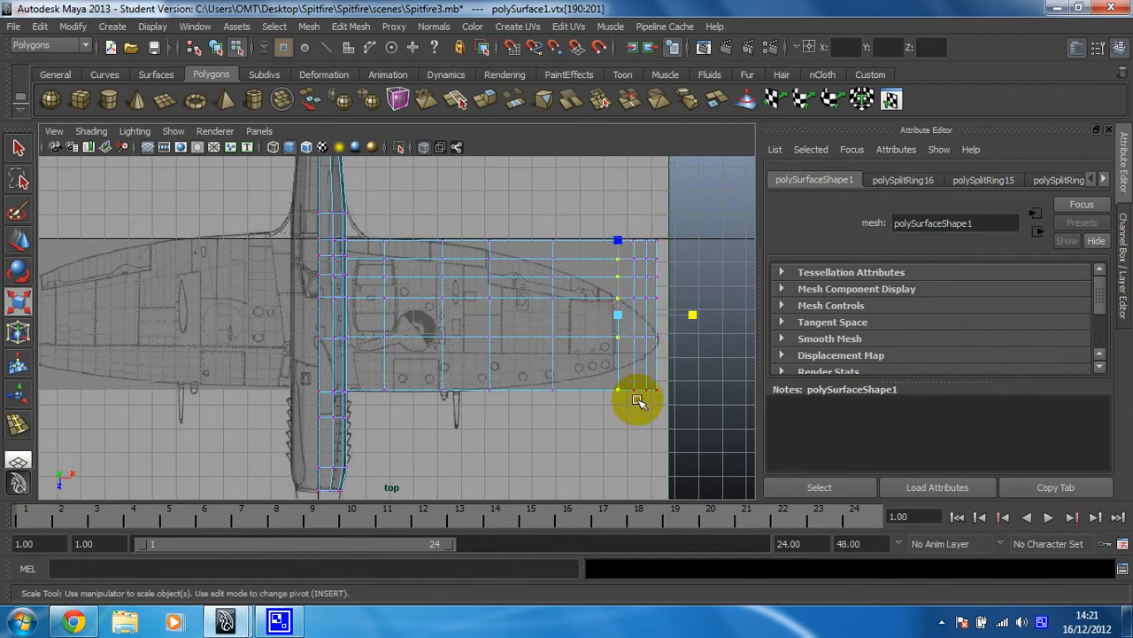
{"action": "left_click_drag", "start_coordinate": [637, 400], "coordinate": [636, 318]}
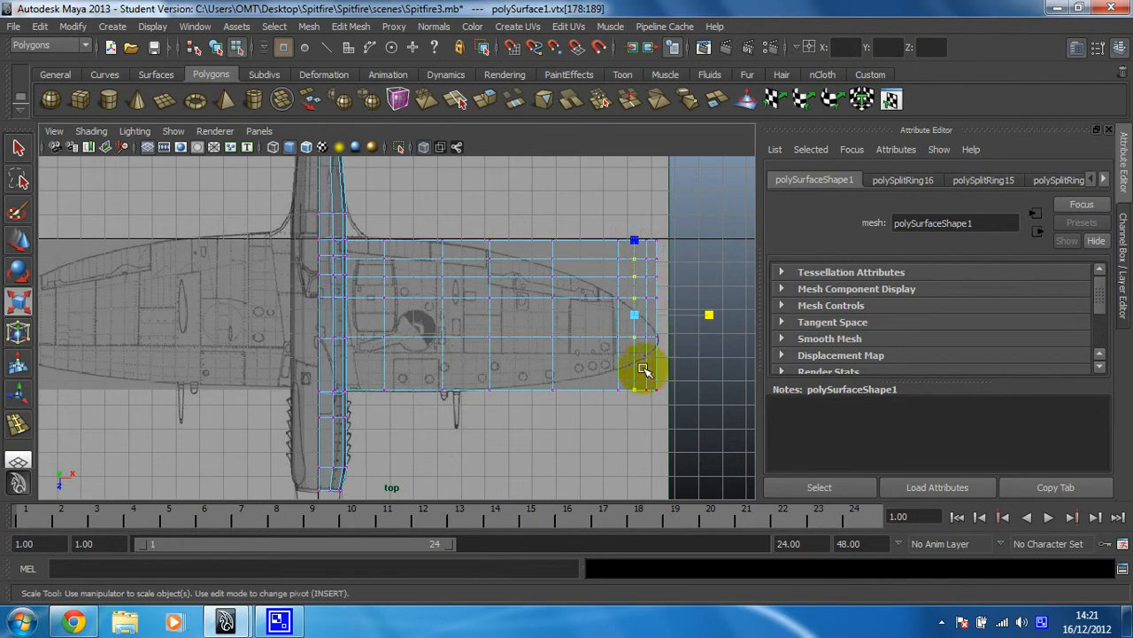
{"action": "left_click_drag", "start_coordinate": [646, 370], "coordinate": [721, 315]}
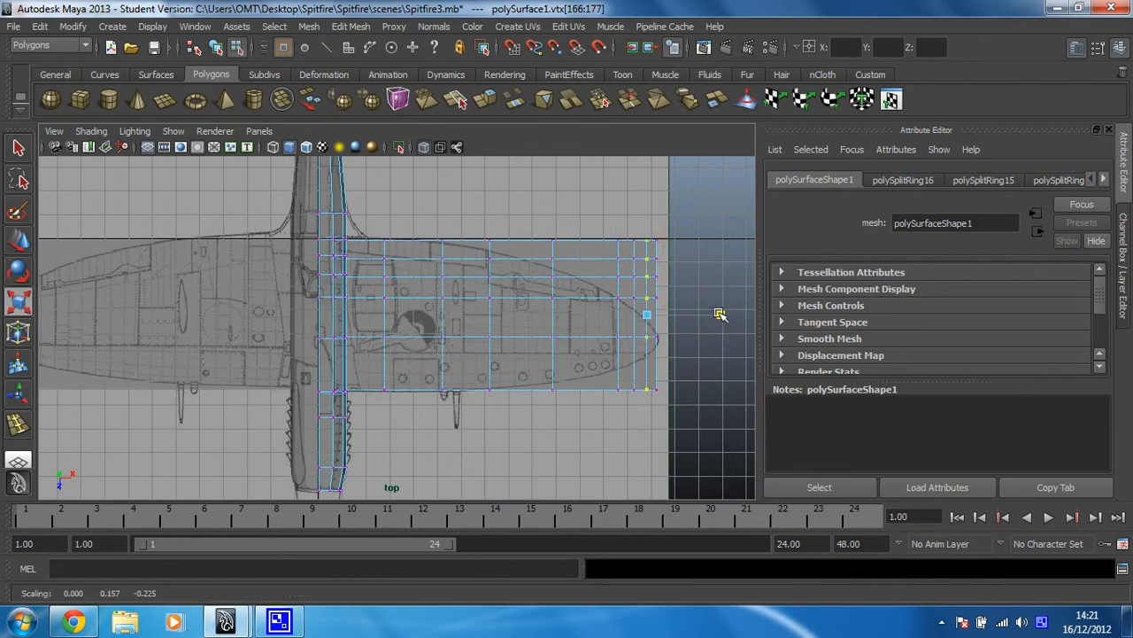